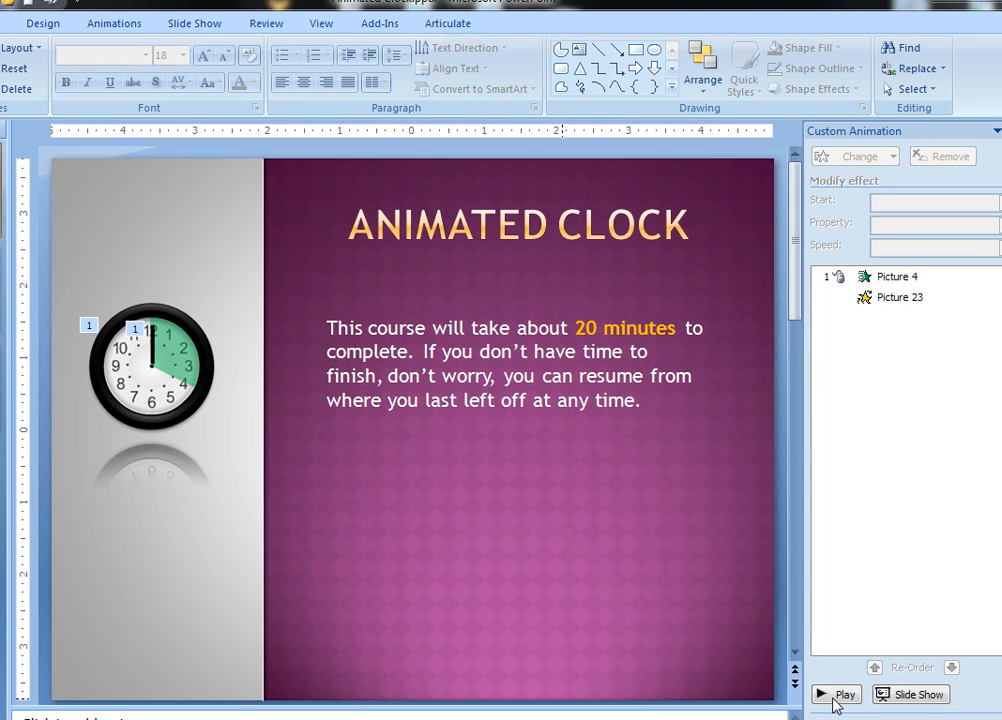
Step: Preview the finished clock animation twice, then move to the slide with the loose clock pieces
left_click(844, 696)
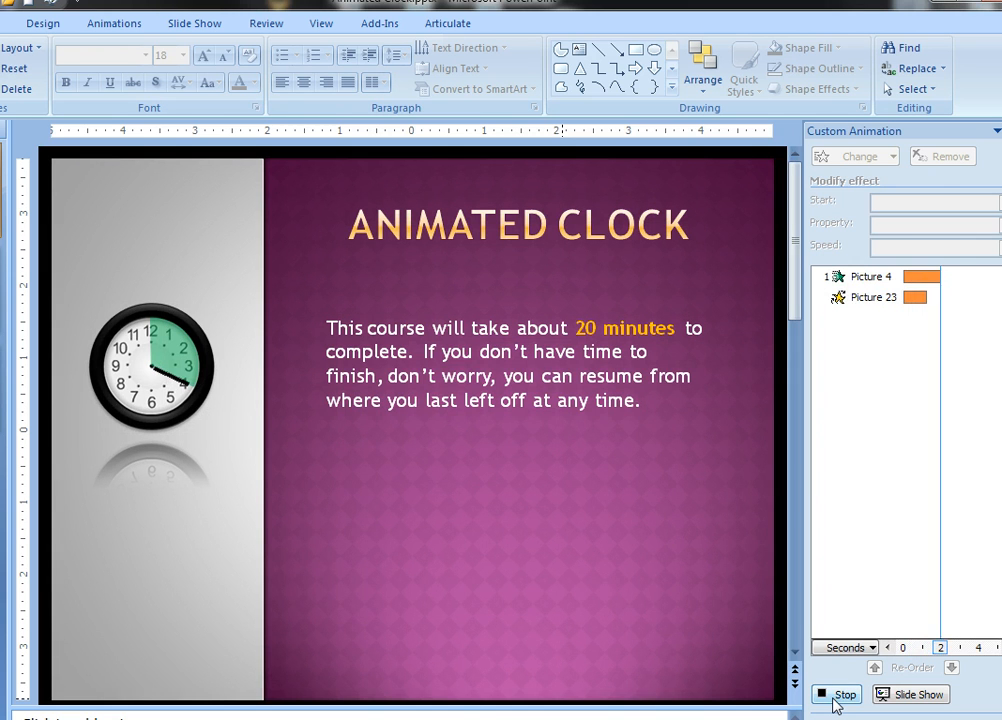
left_click(844, 694)
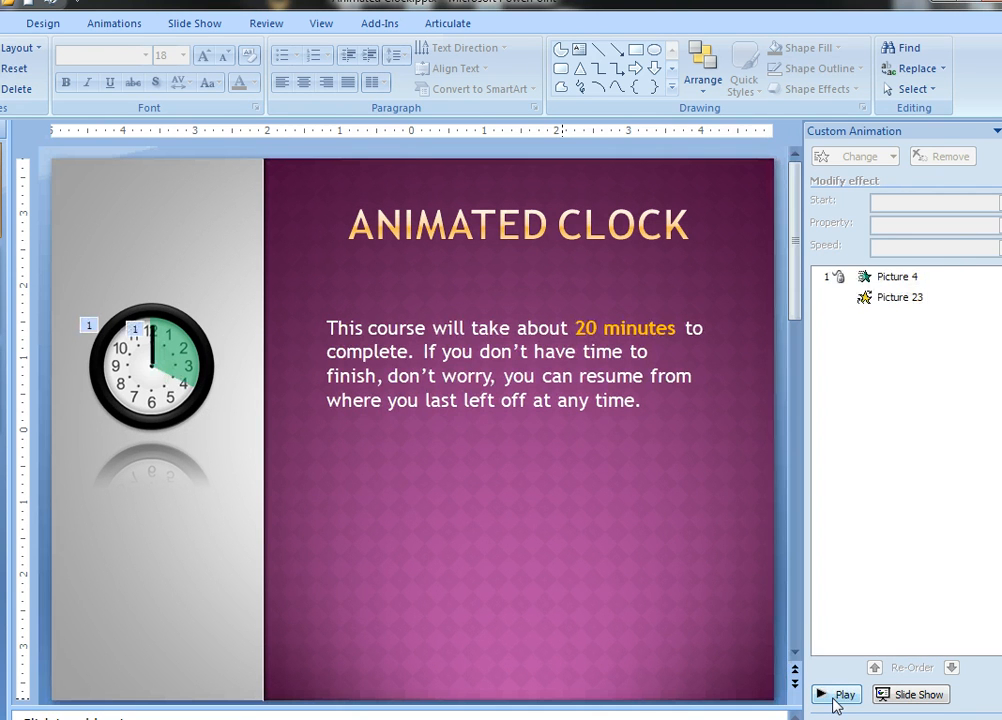
left_click(842, 694)
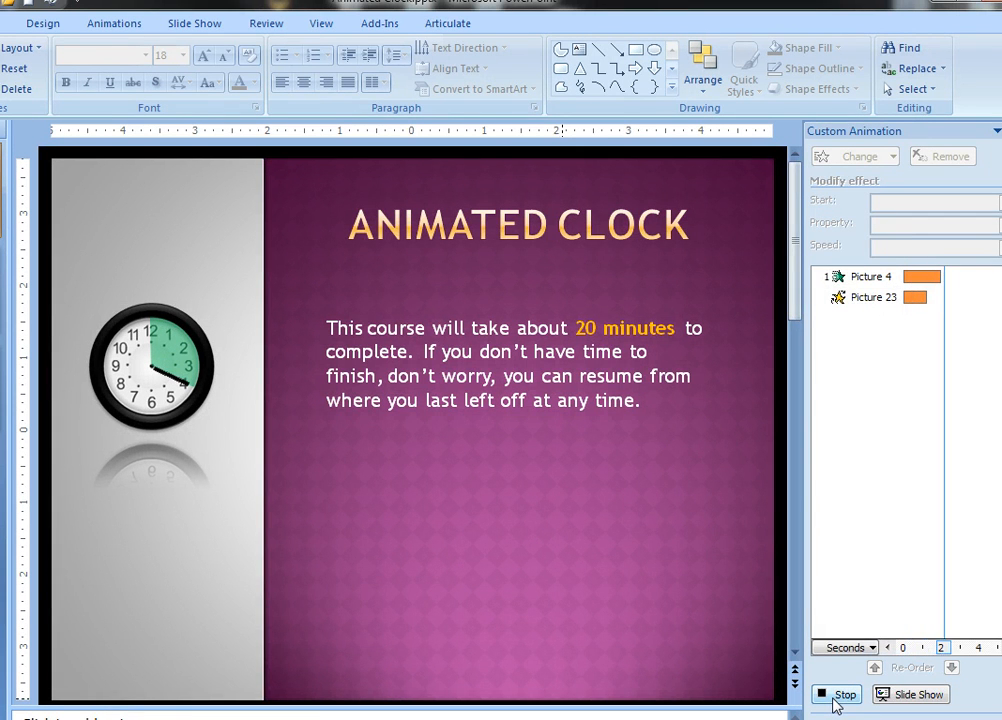
left_click(842, 696)
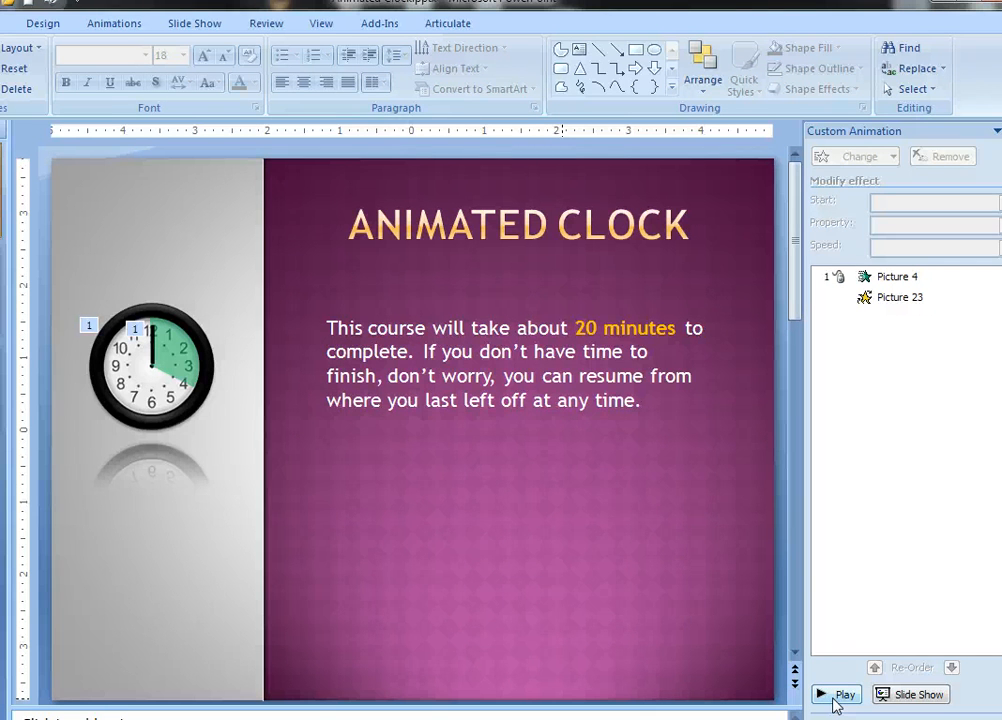
left_click(844, 694)
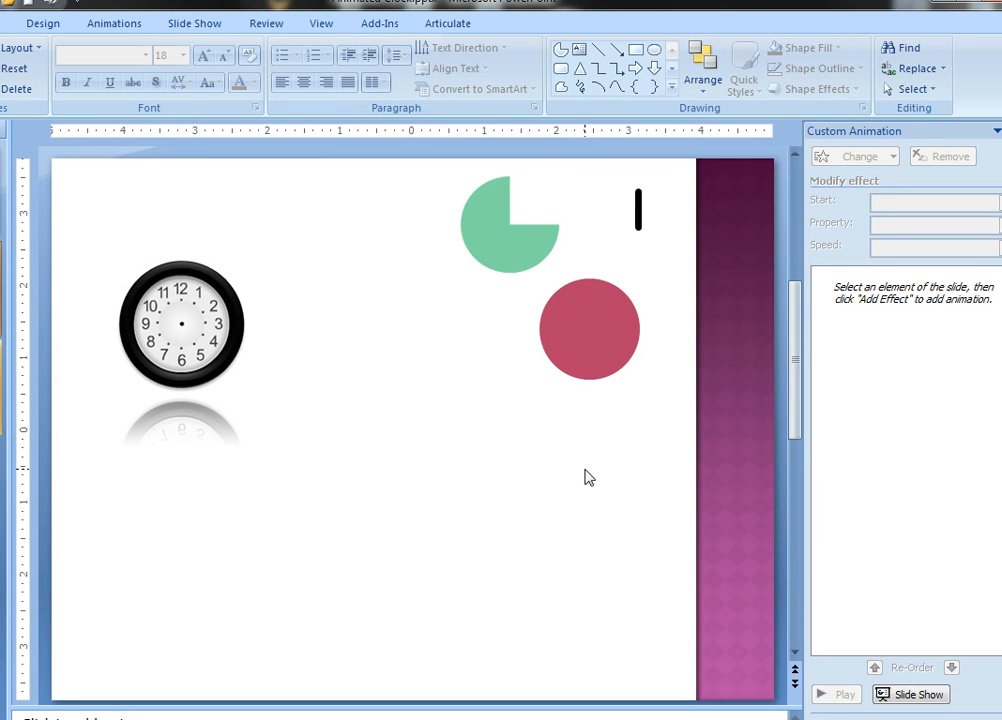
mouse_move(172, 344)
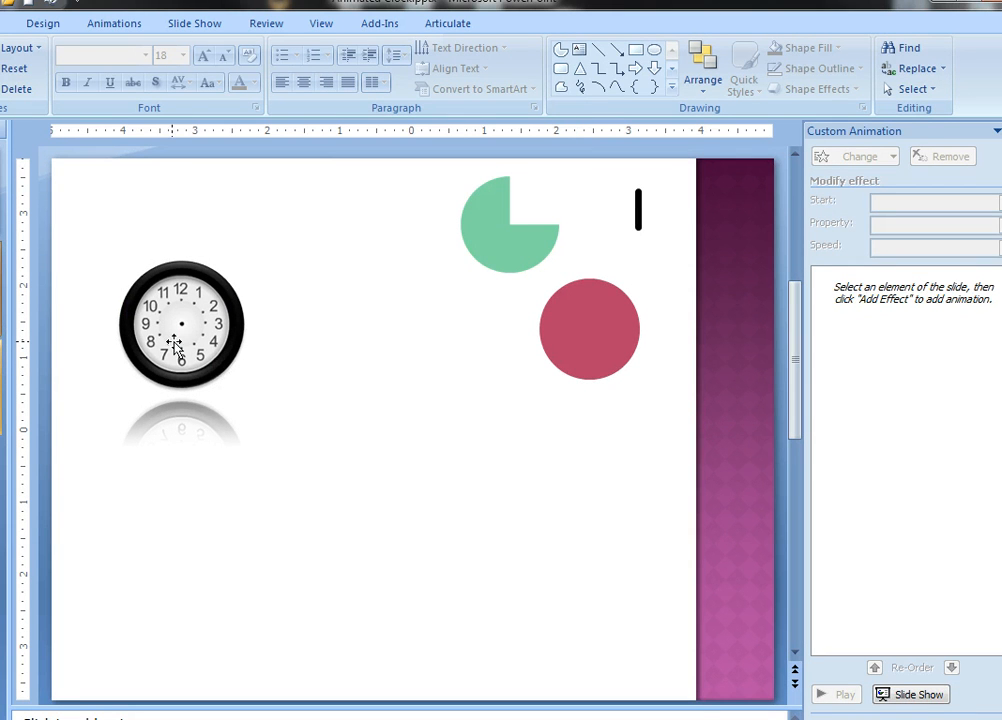
mouse_move(216, 390)
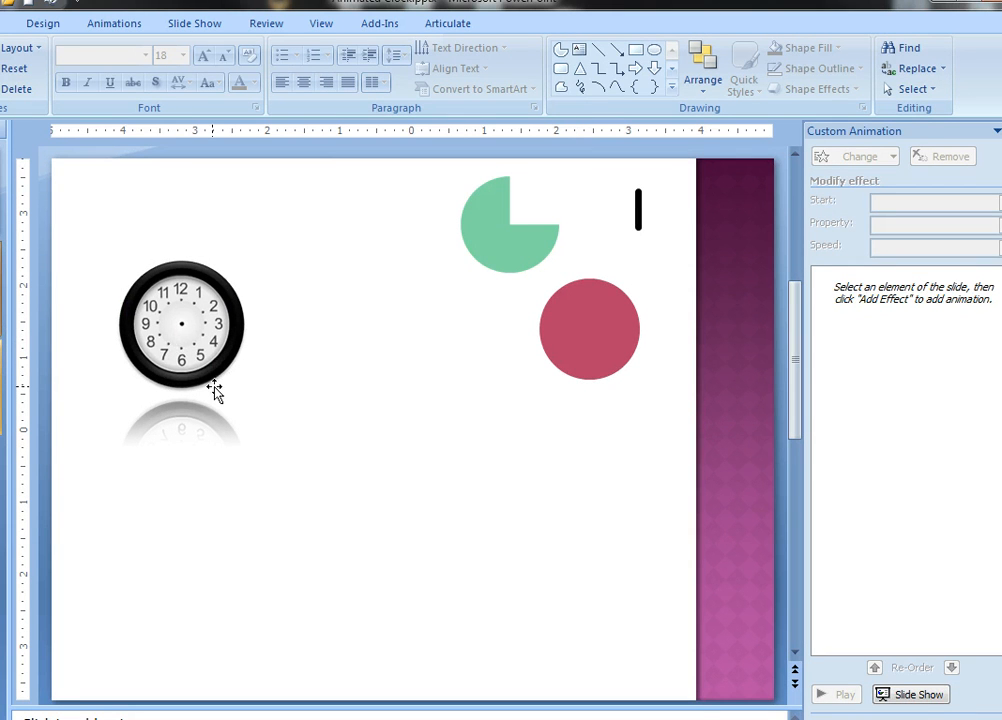
mouse_move(164, 360)
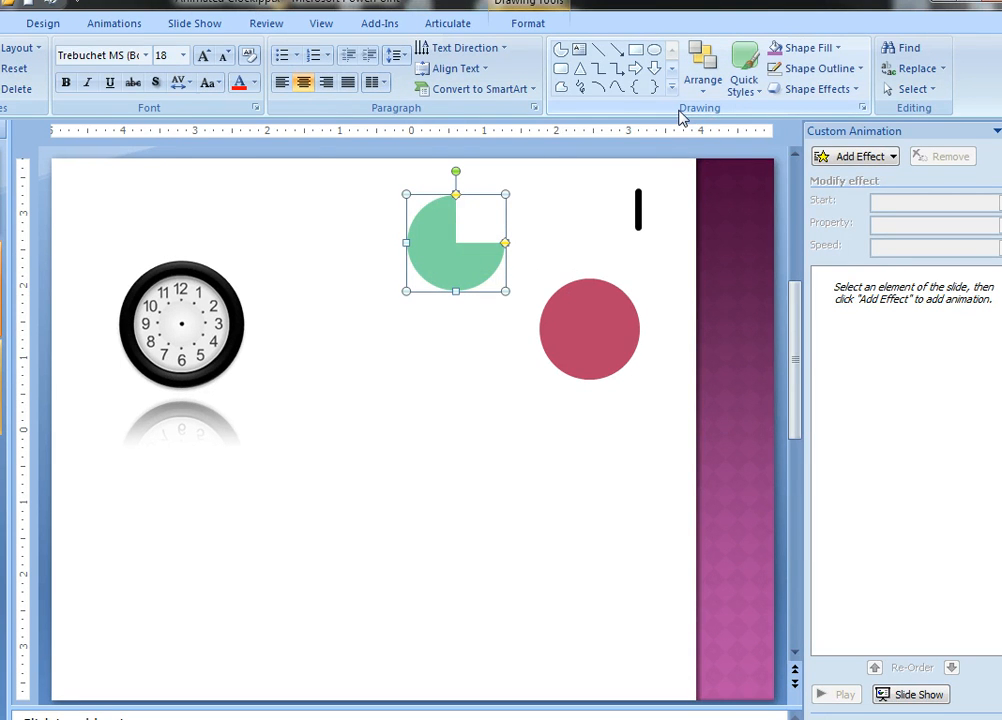
Step: Place the thin black bar on the clock face as a hand pointing to twelve
left_click(672, 76)
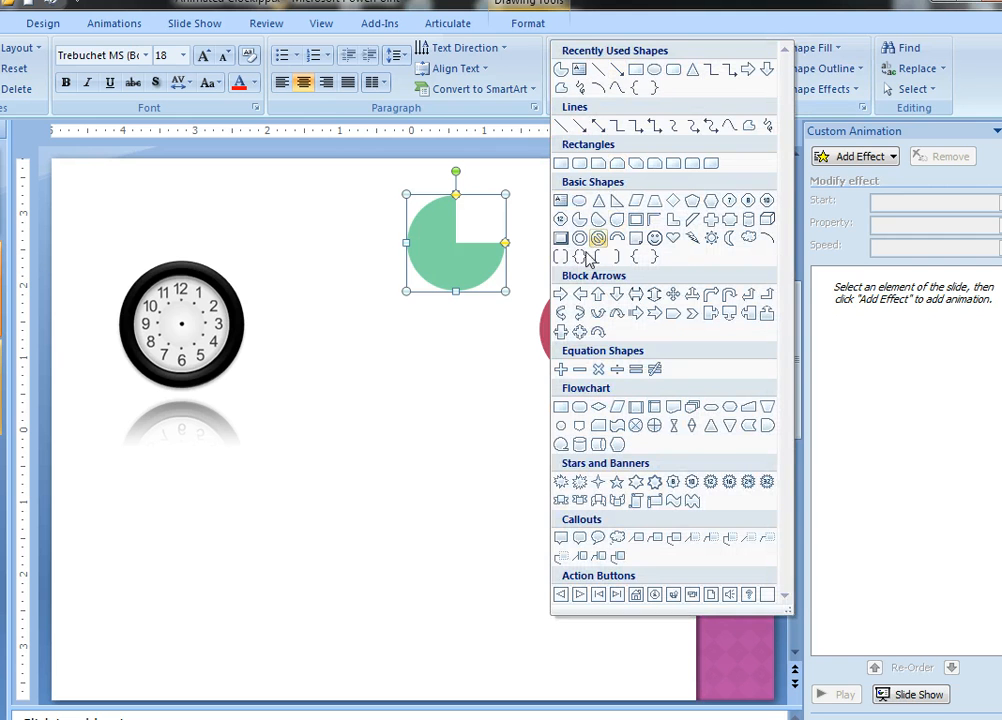
mouse_move(580, 218)
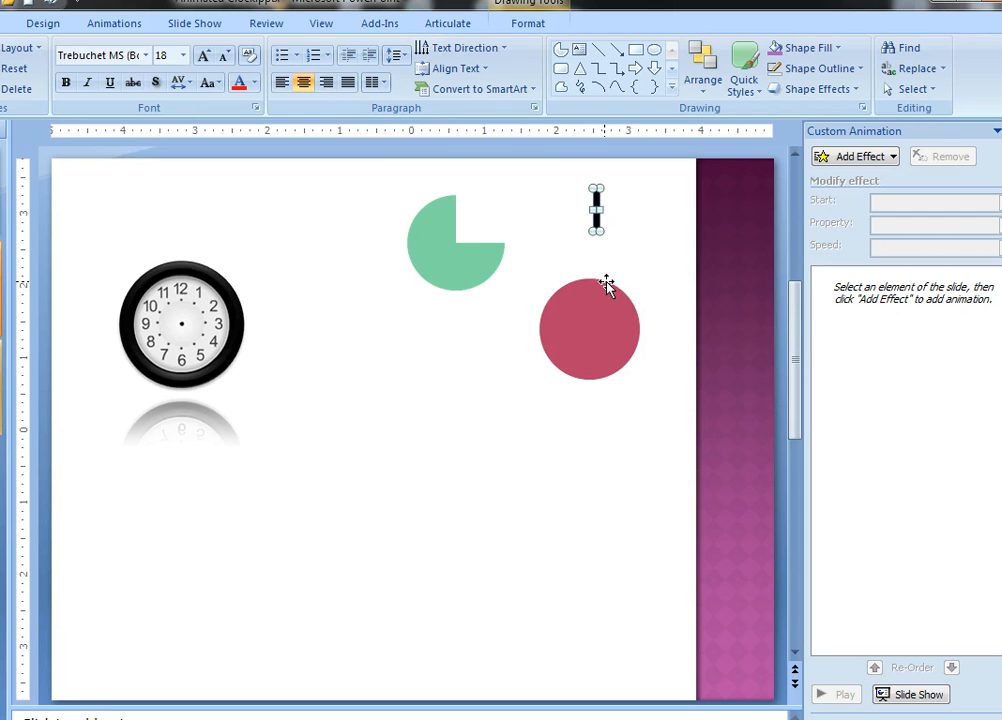
left_click_drag(456, 242, 510, 222)
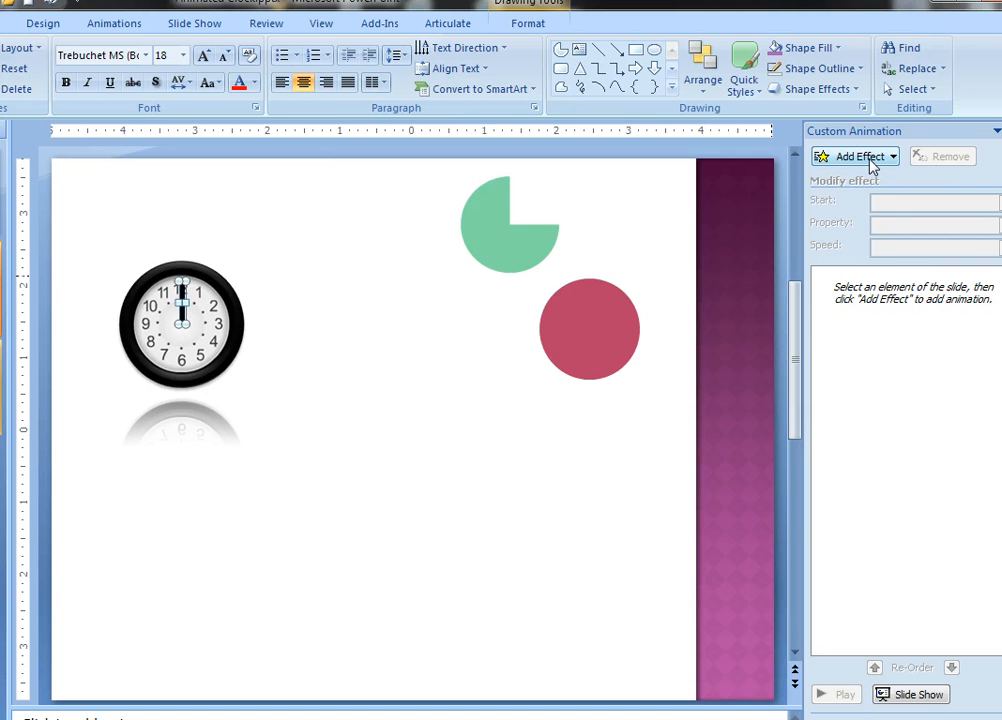
Step: Add a Spin emphasis effect to the clock hand, 360° clockwise
left_click(854, 156)
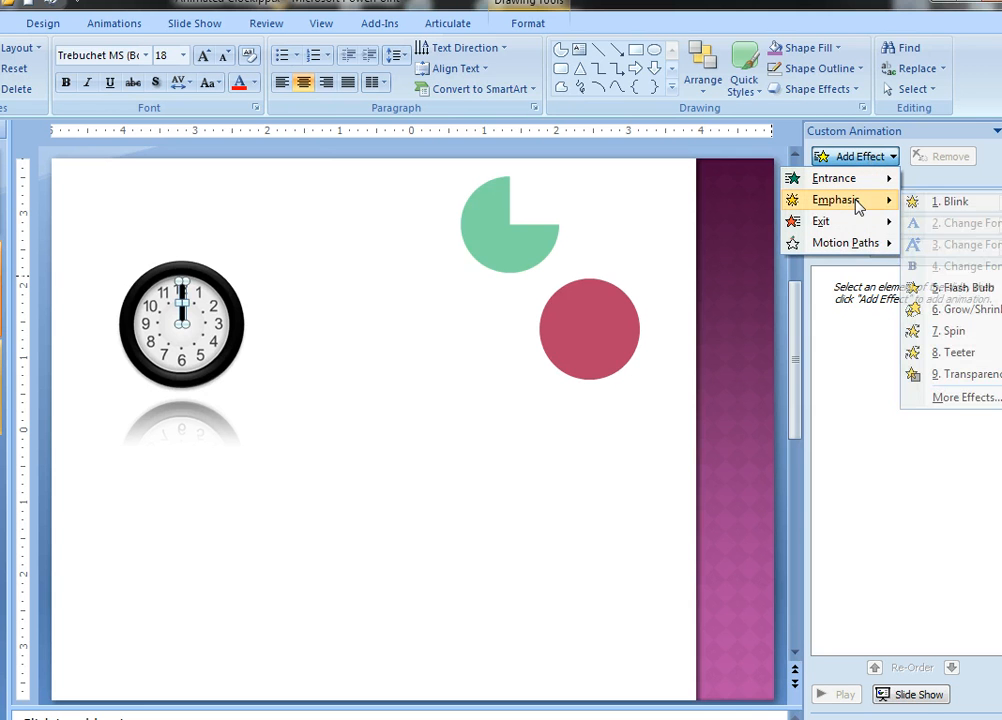
left_click(952, 330)
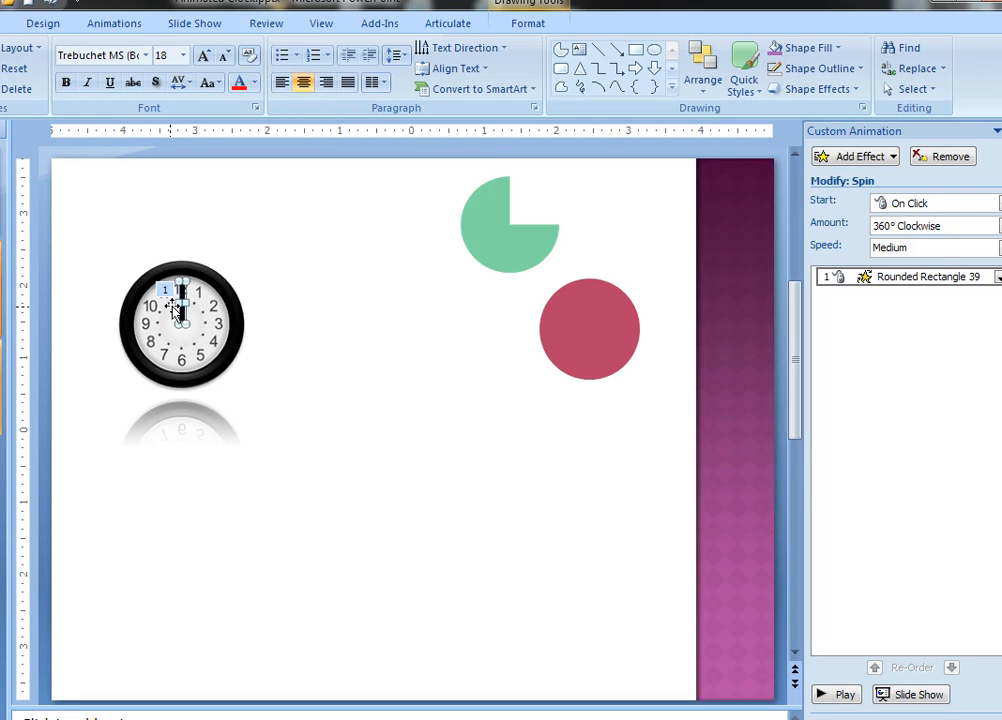
mouse_move(248, 304)
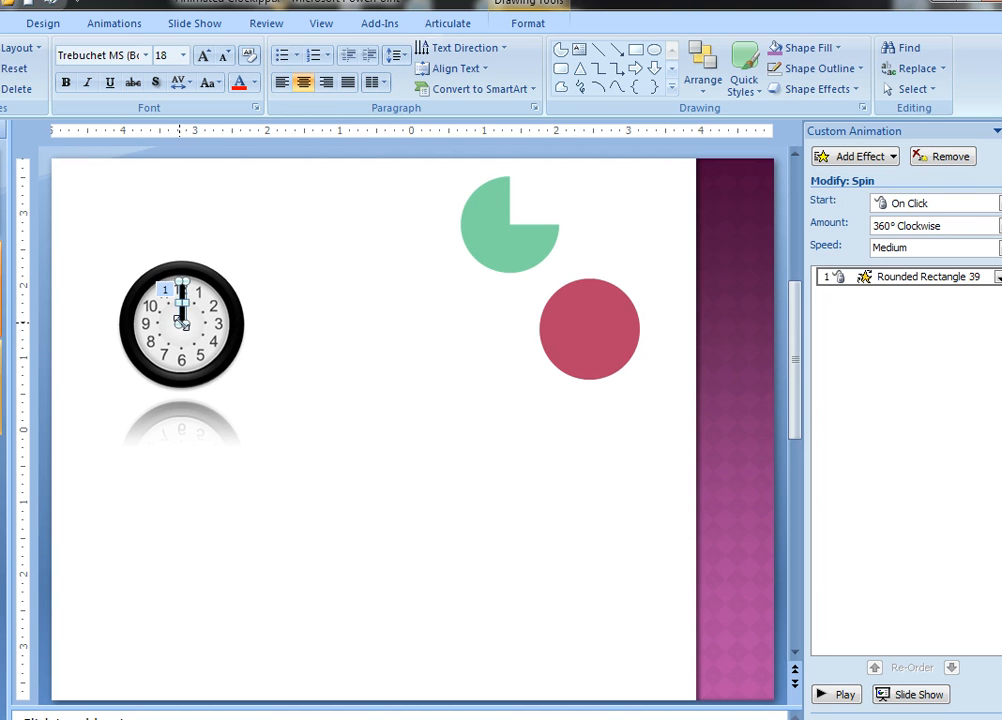
mouse_move(180, 316)
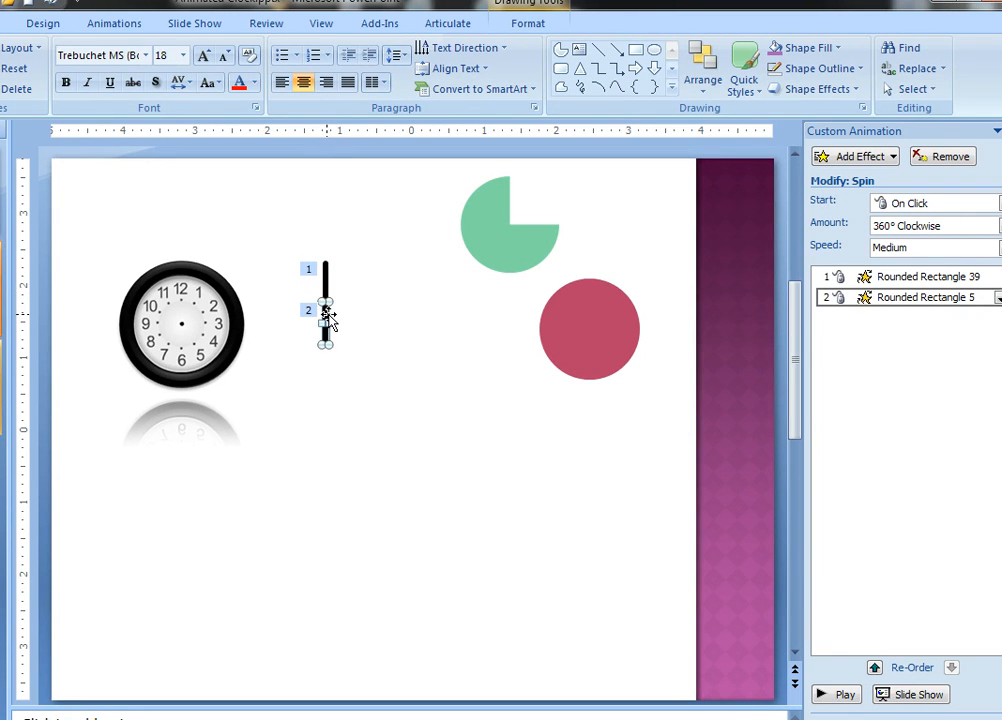
Step: Check the bar's Format Shape settings, paste it back as a picture and set it on the clock at twelve
right_click(322, 320)
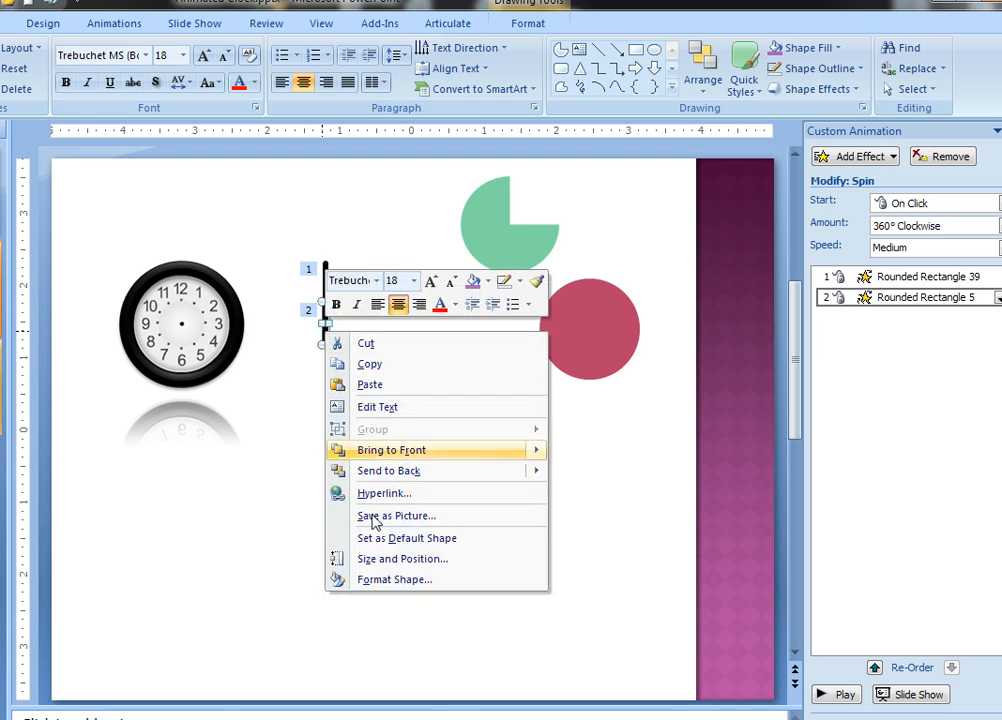
left_click(394, 580)
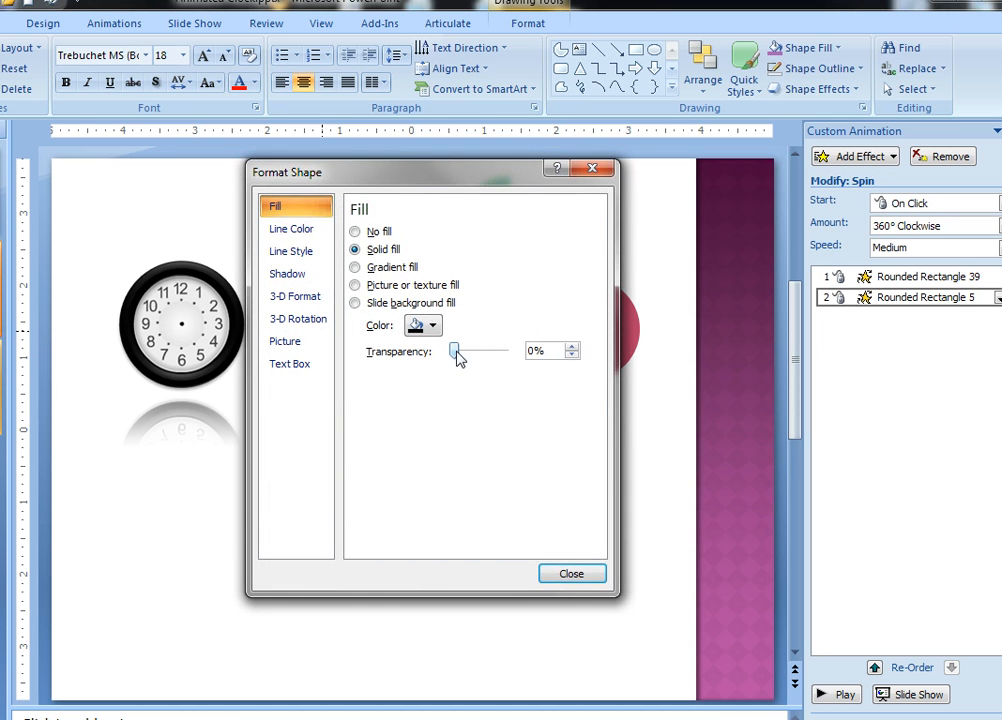
left_click(572, 572)
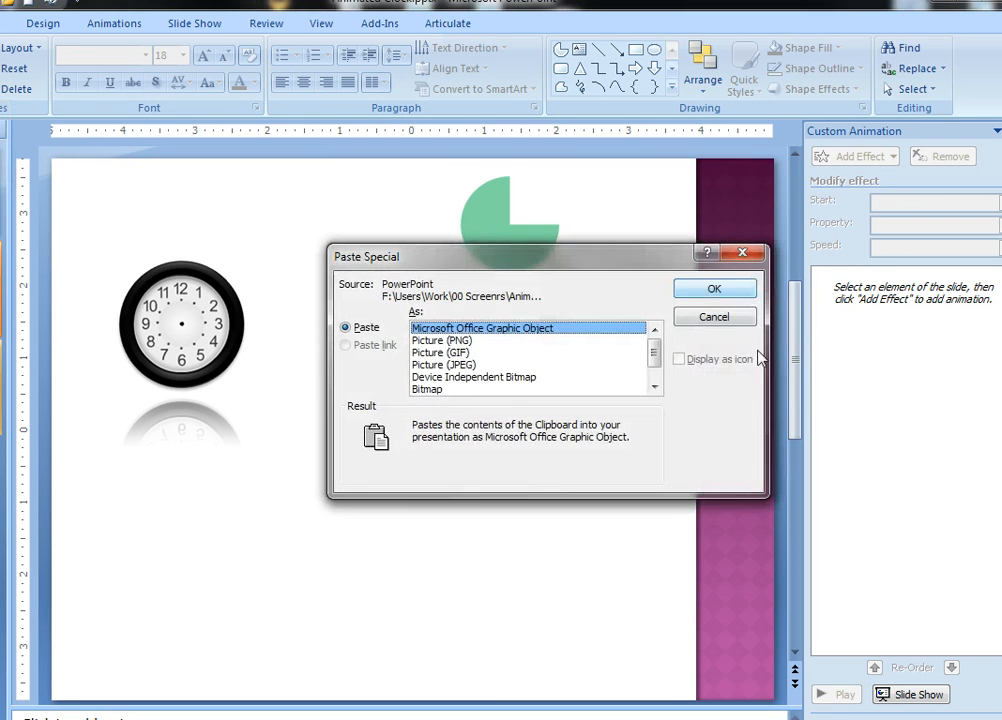
left_click(714, 288)
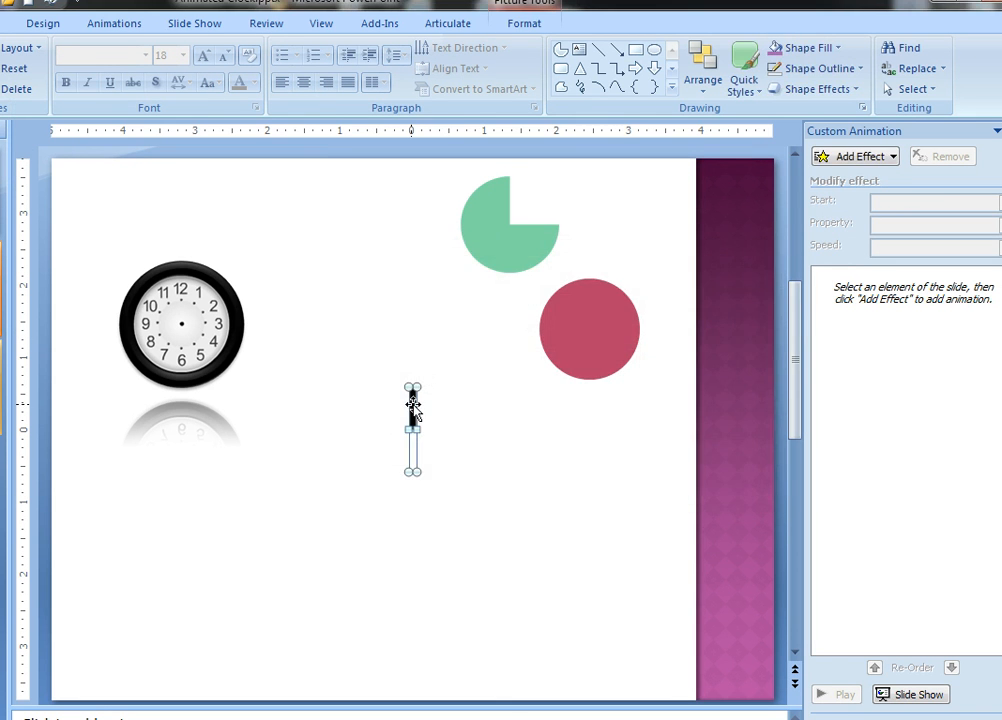
left_click_drag(412, 424, 400, 360)
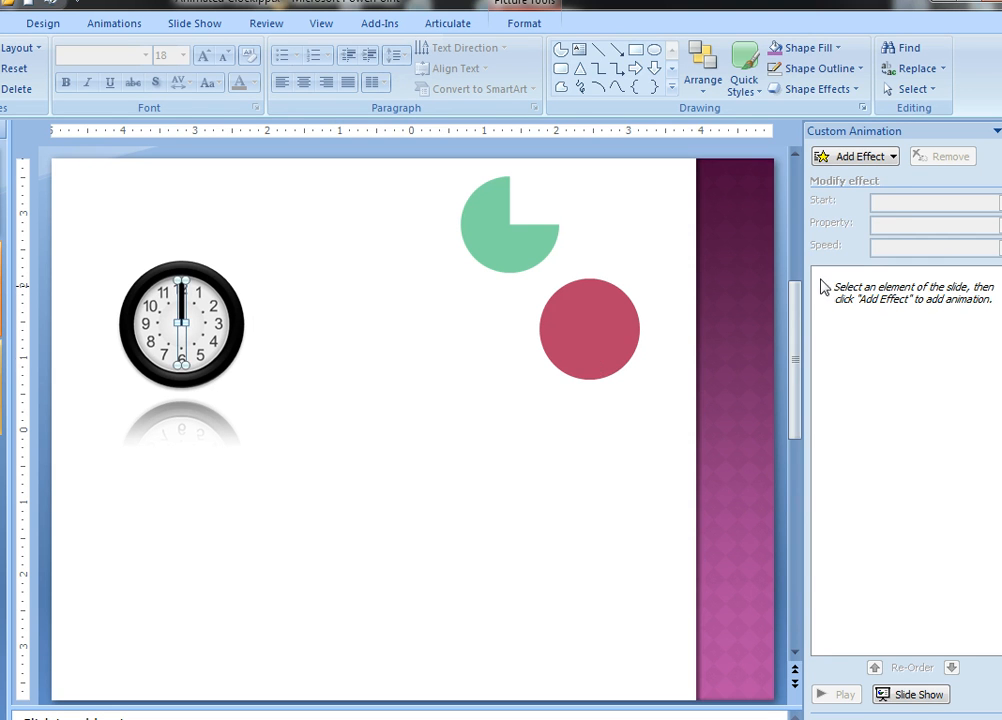
Step: Give the picture hand a Spin effect of 120° clockwise lasting 1.3 seconds
left_click(852, 156)
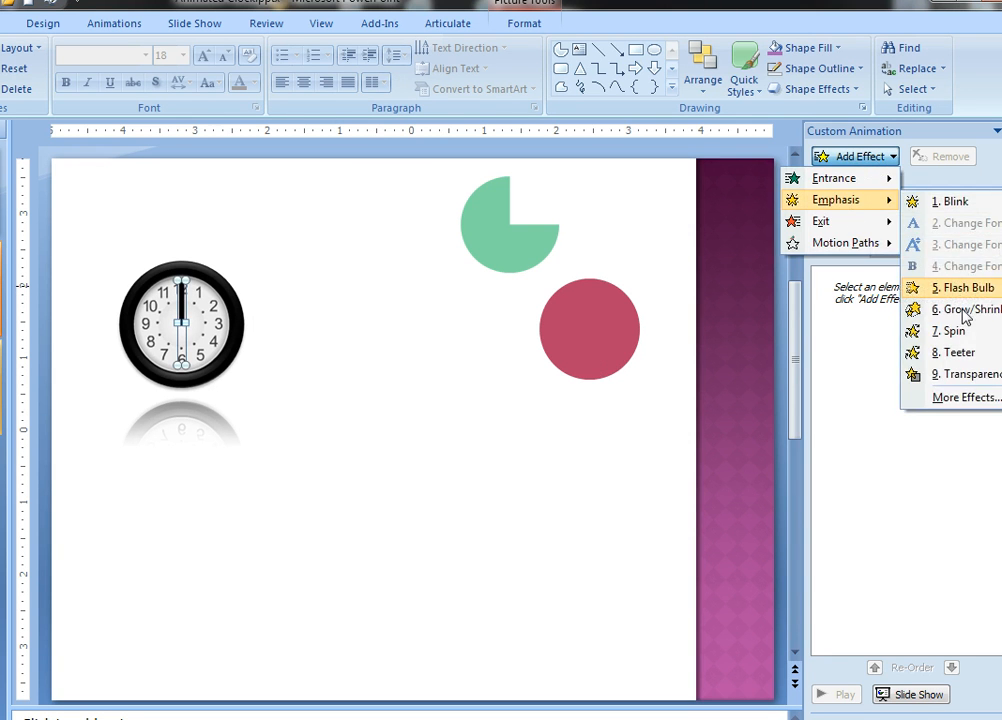
left_click(952, 330)
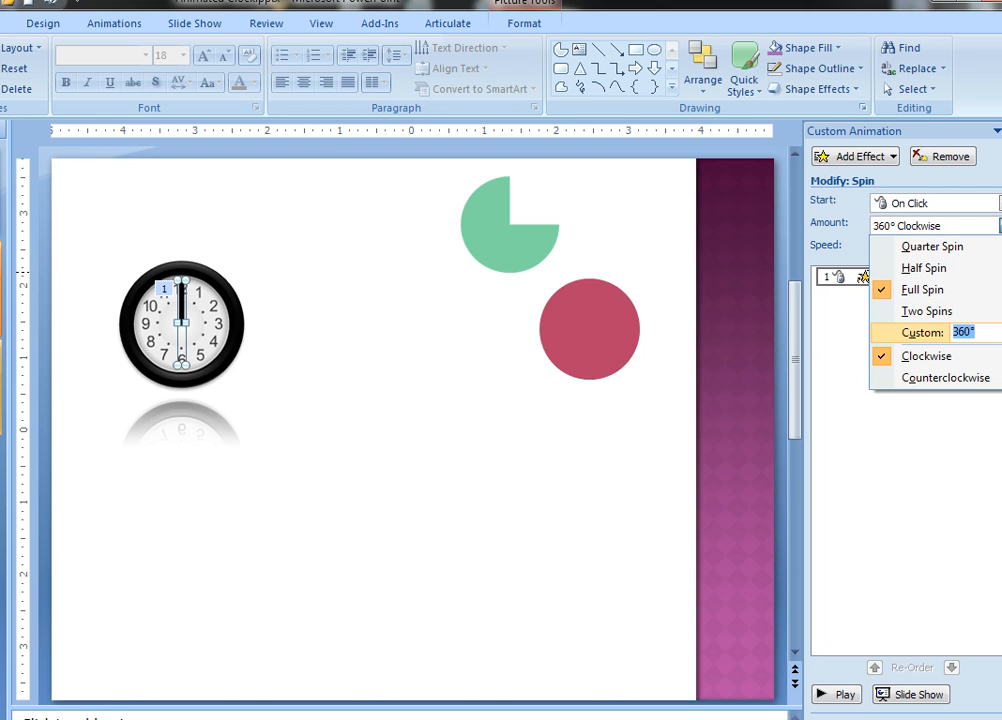
type("120")
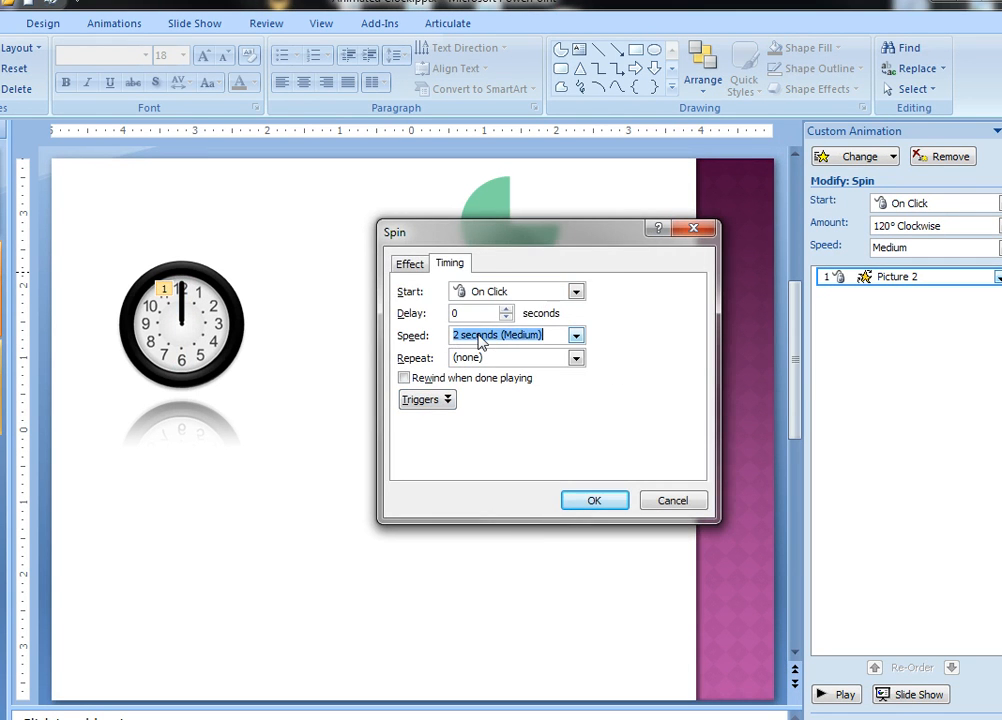
type("1.3")
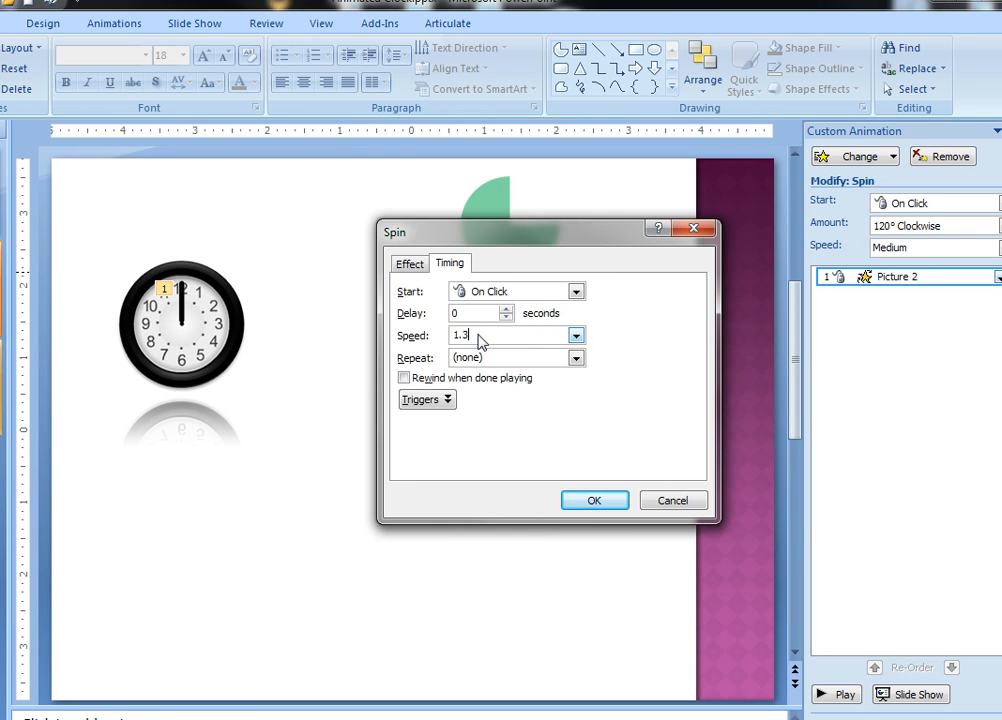
left_click(596, 500)
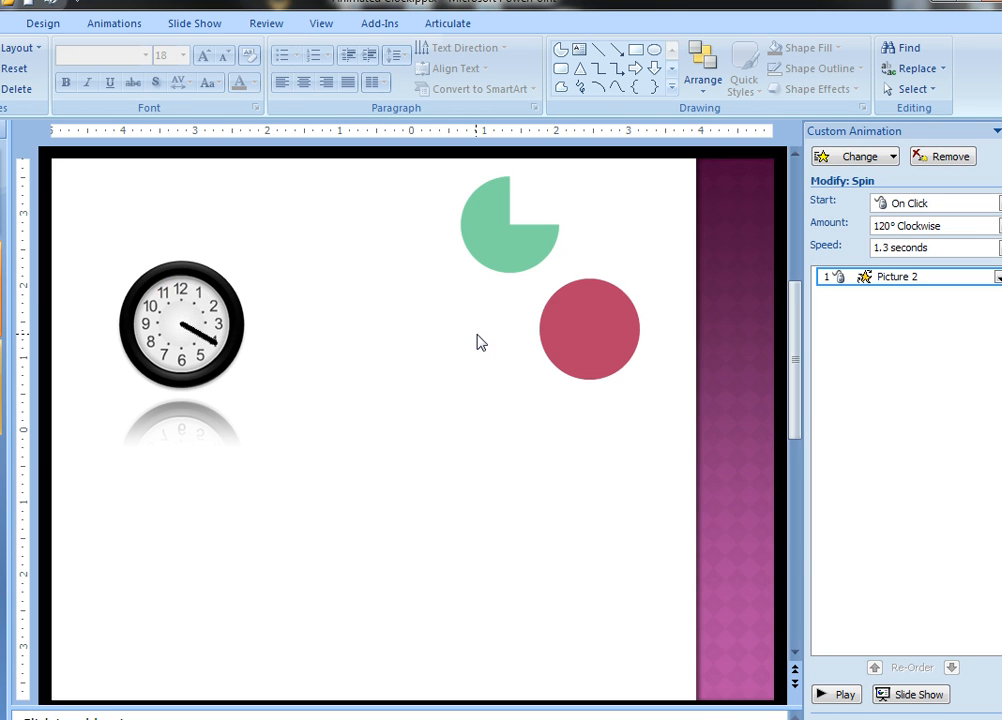
left_click(180, 324)
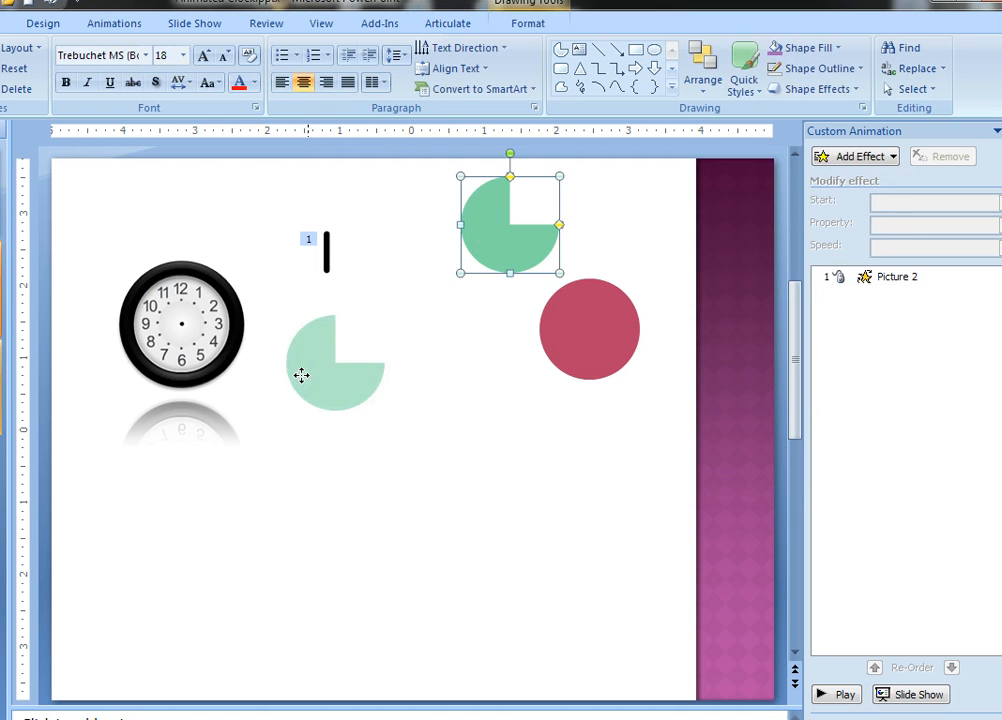
Step: Position the green pie wedge over the clock face and add a Wedge entrance effect to it
left_click_drag(508, 216, 328, 356)
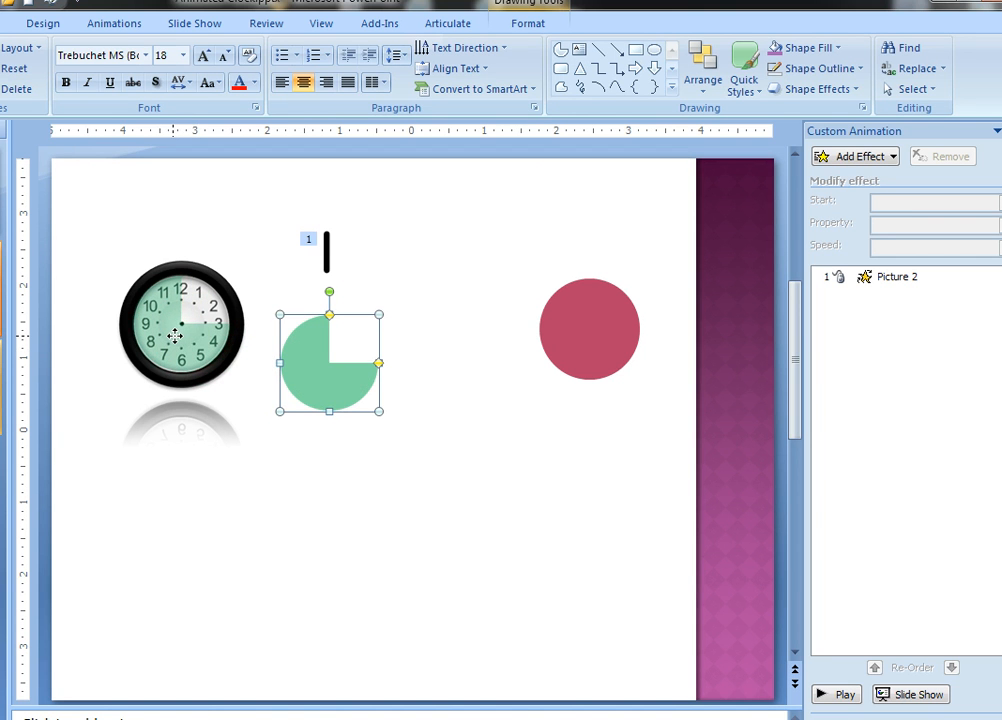
left_click_drag(328, 358, 182, 322)
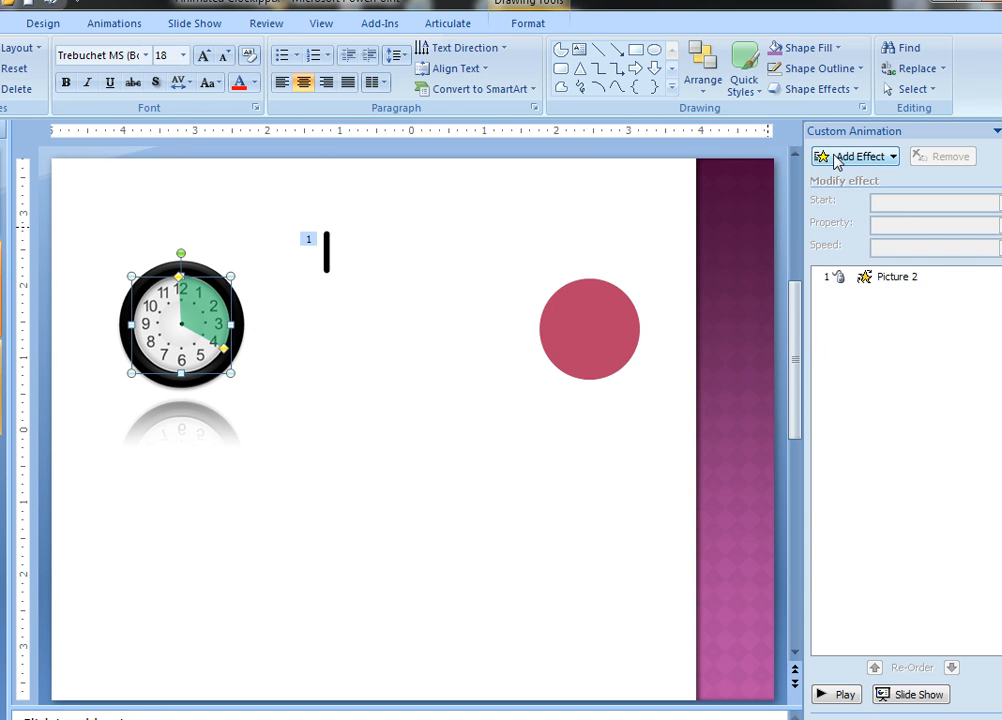
left_click(854, 156)
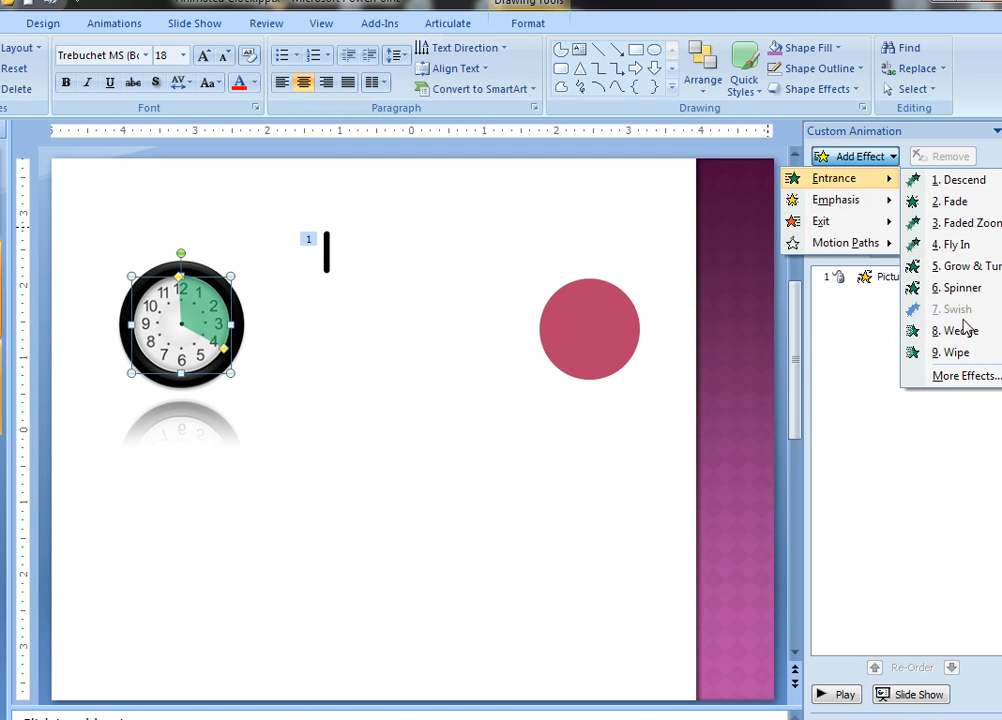
mouse_move(964, 330)
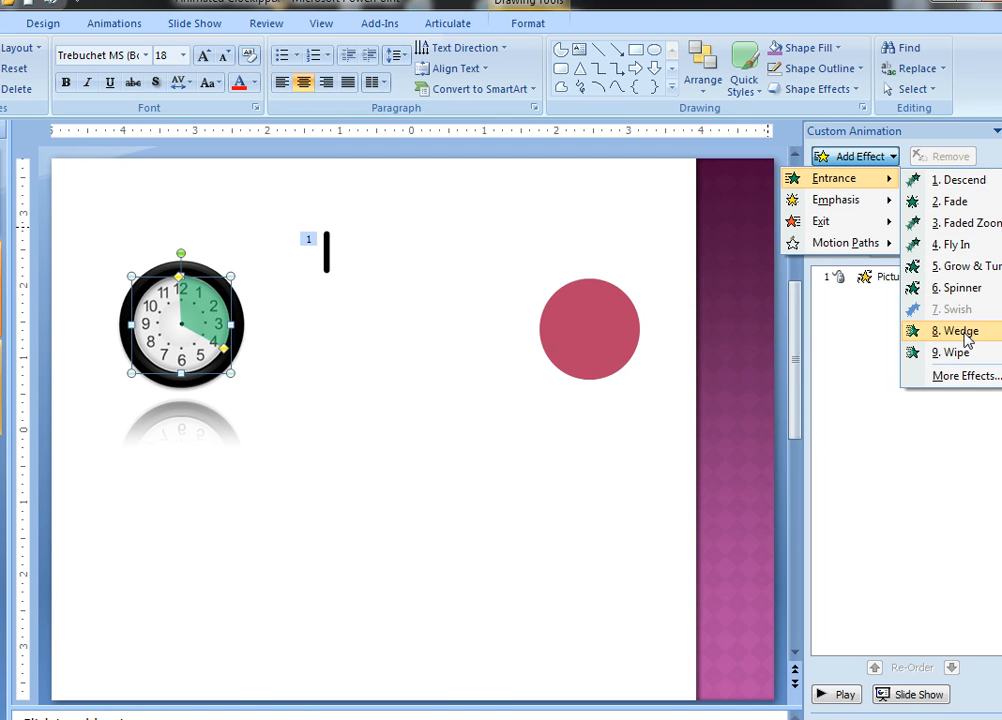
left_click(956, 330)
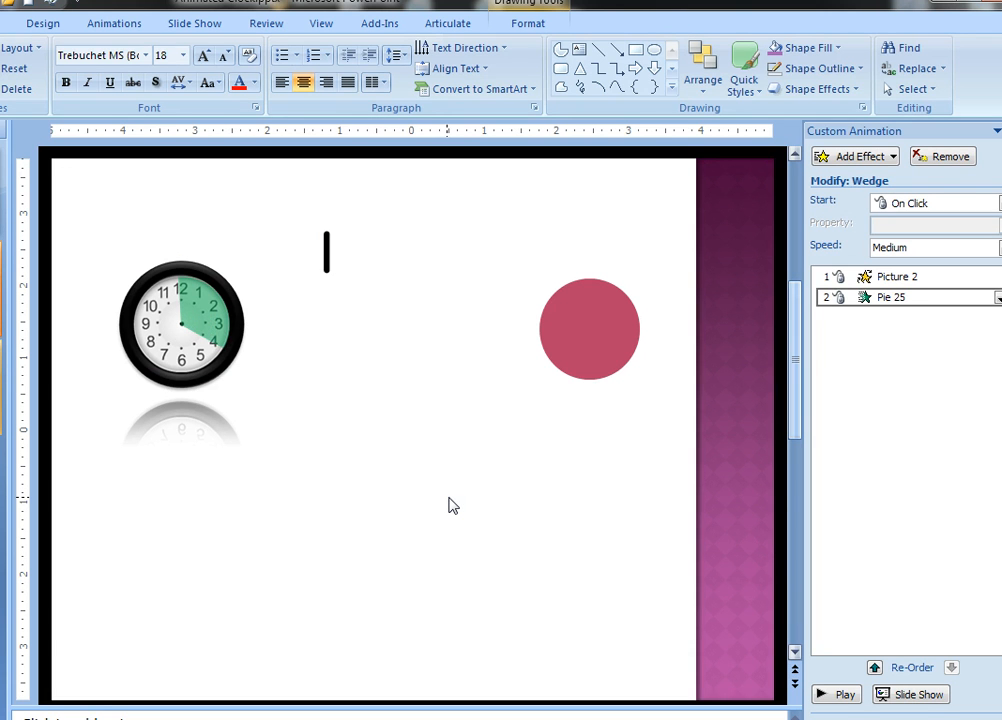
left_click(184, 324)
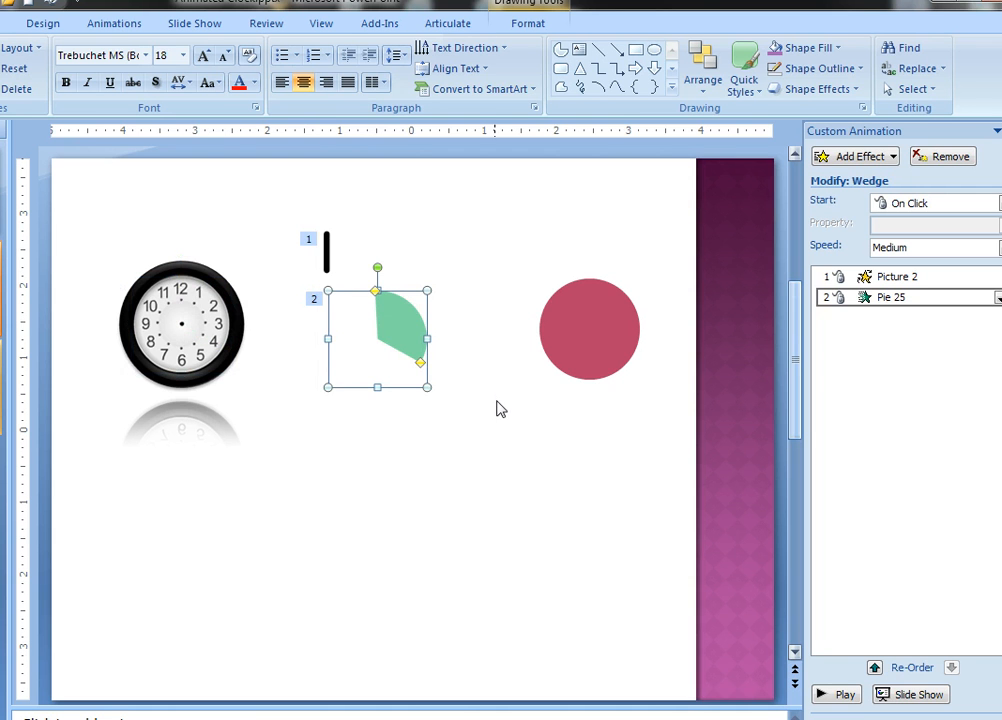
Step: Paste the green wedge as a picture and lay the picture over the clock face
left_click(588, 328)
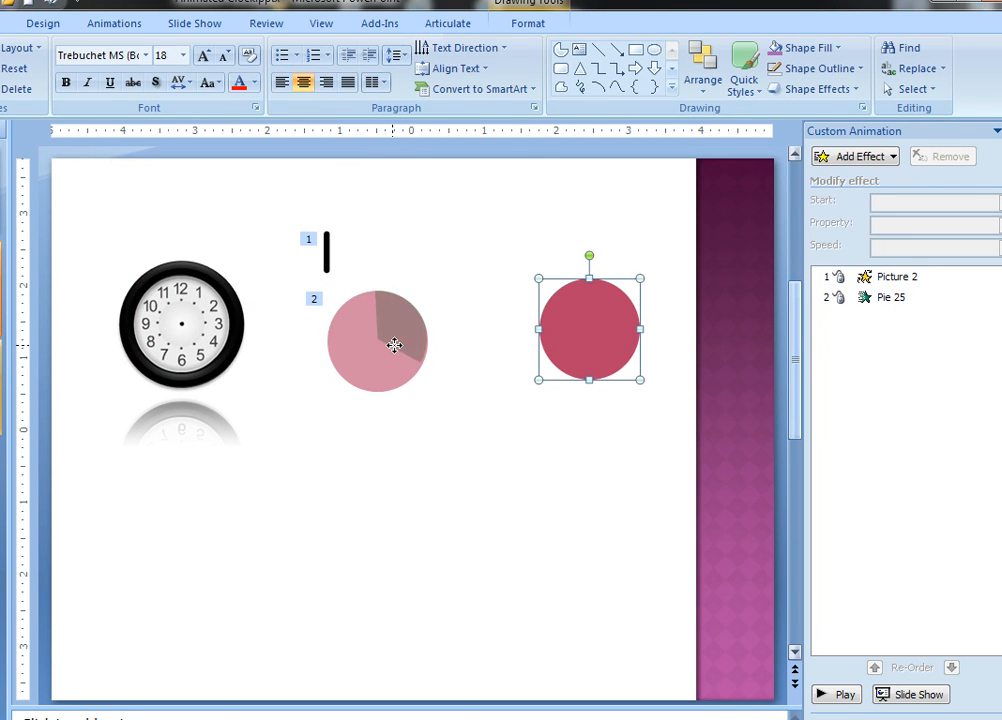
right_click(378, 344)
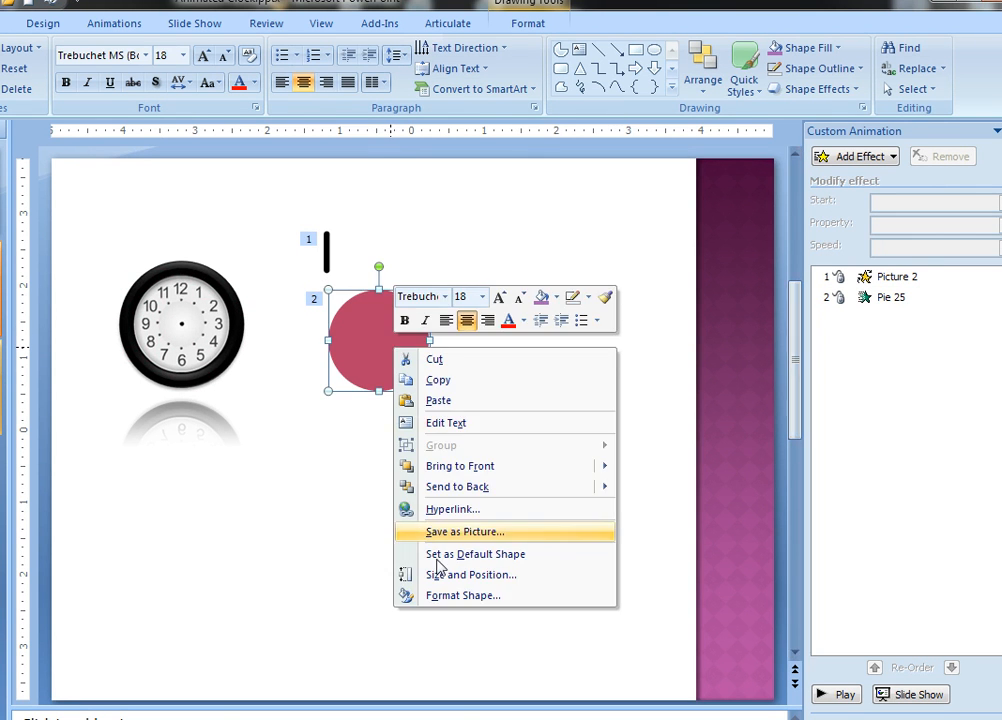
left_click(462, 596)
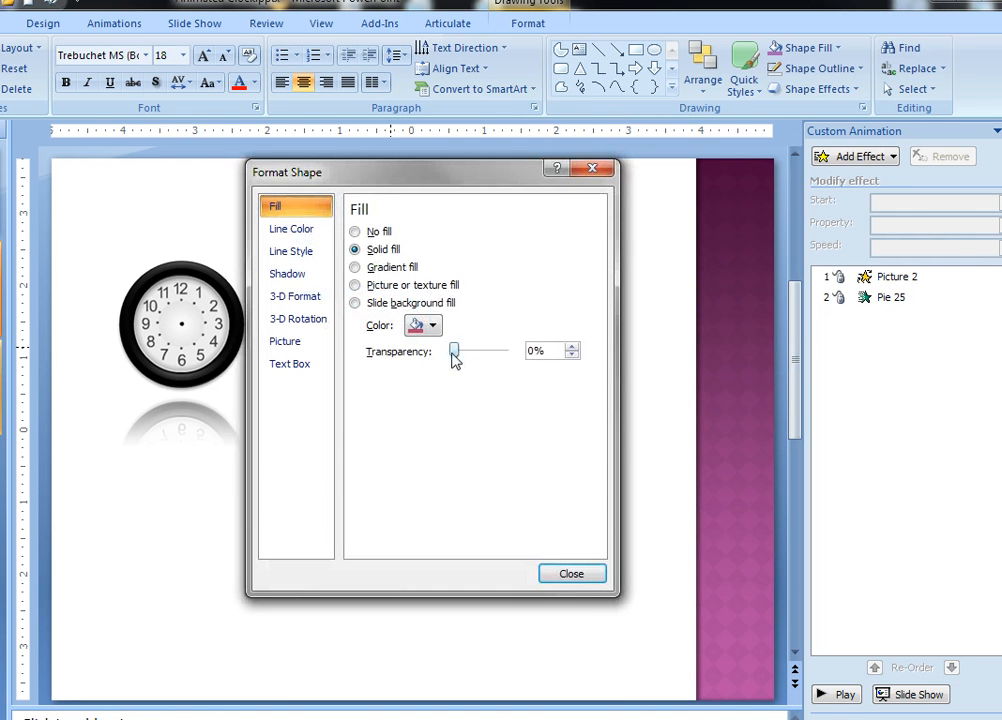
left_click(572, 572)
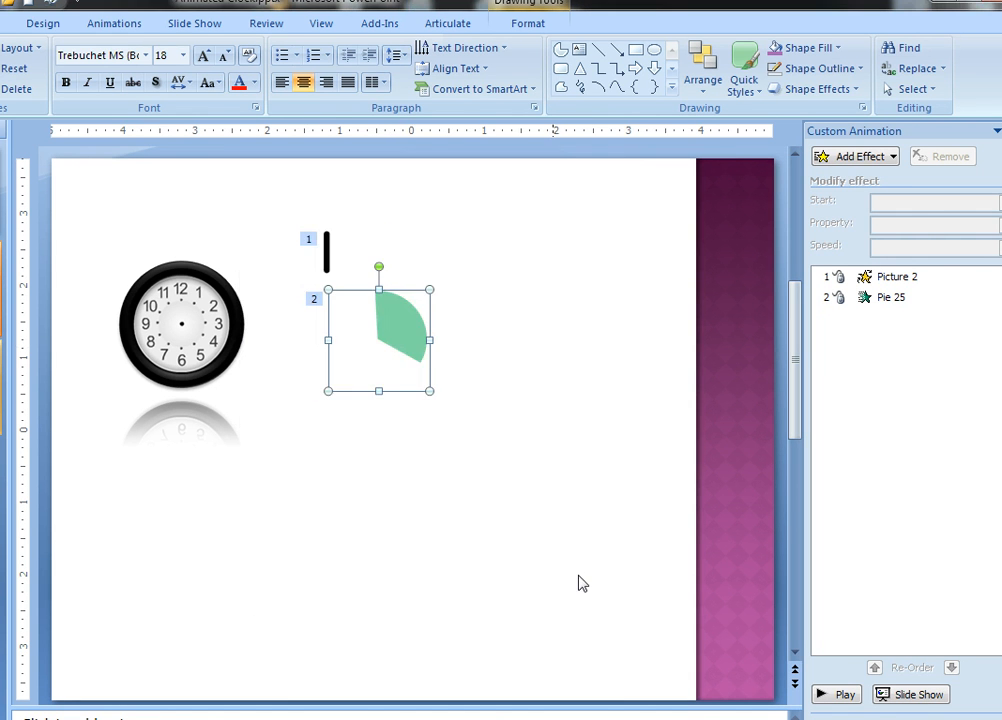
left_click(896, 296)
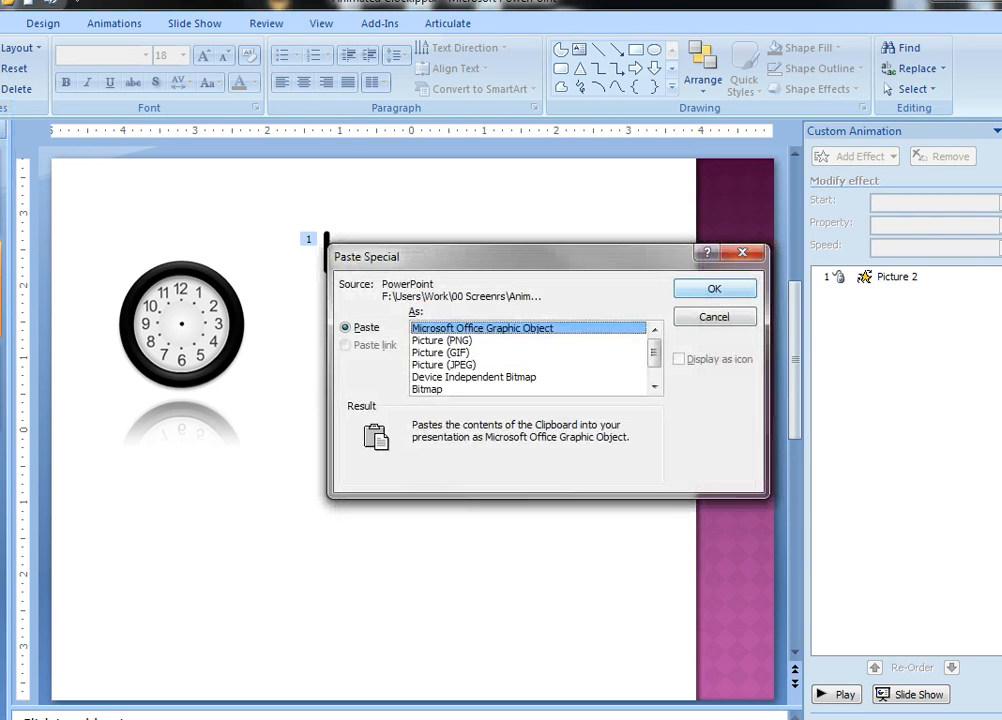
left_click(716, 288)
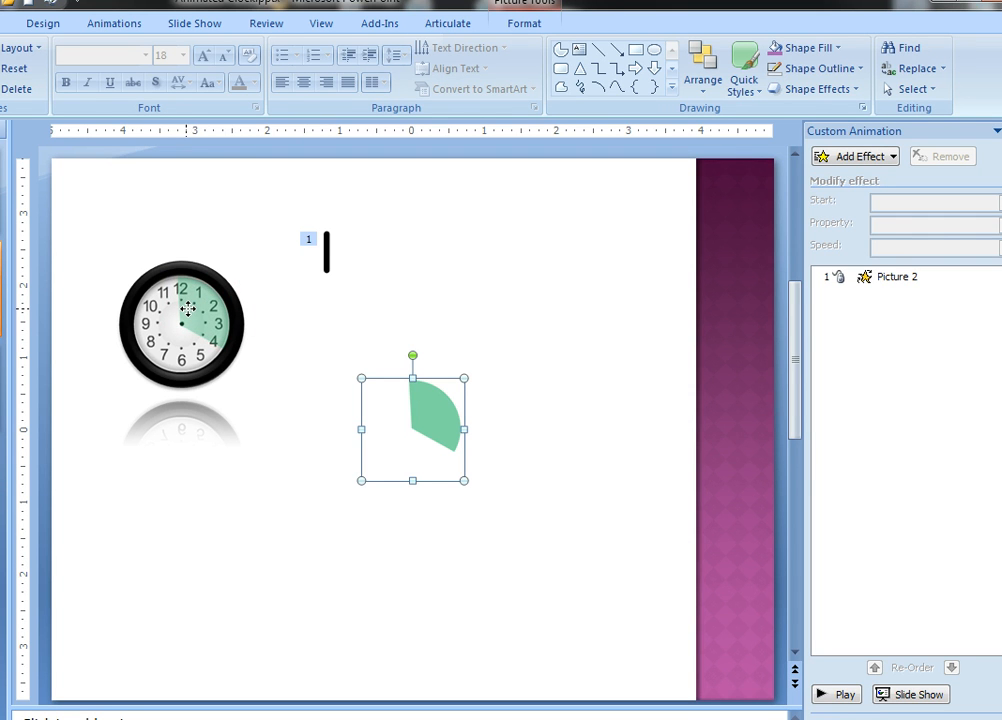
left_click_drag(412, 420, 180, 320)
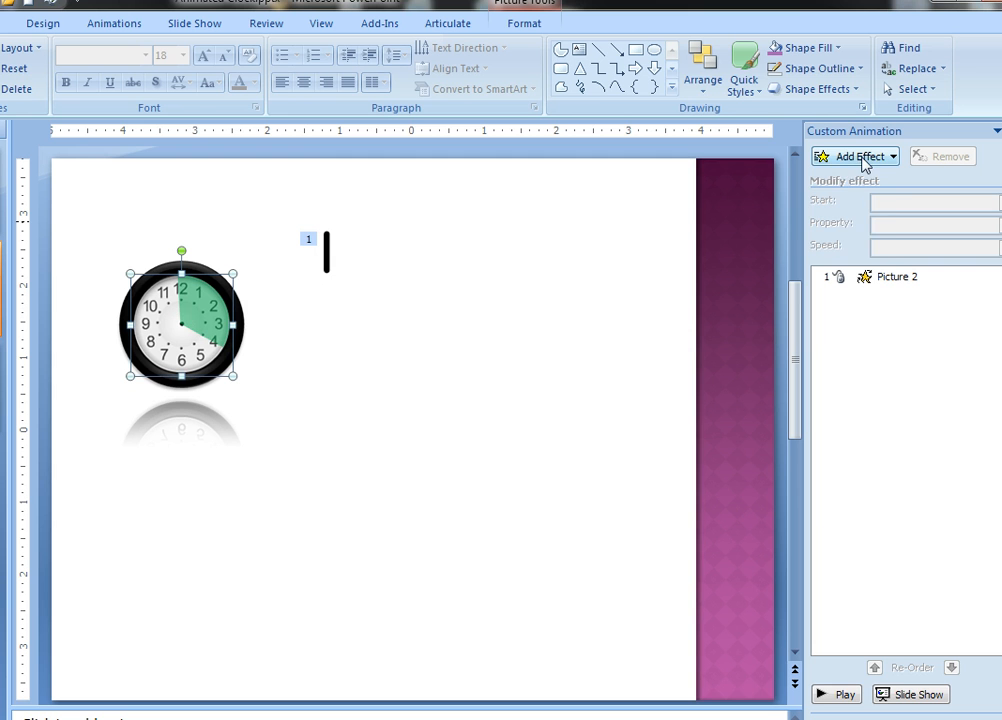
Step: Add a Wedge entrance to the wedge picture starting With Previous, alongside the hand's spin
left_click(856, 156)
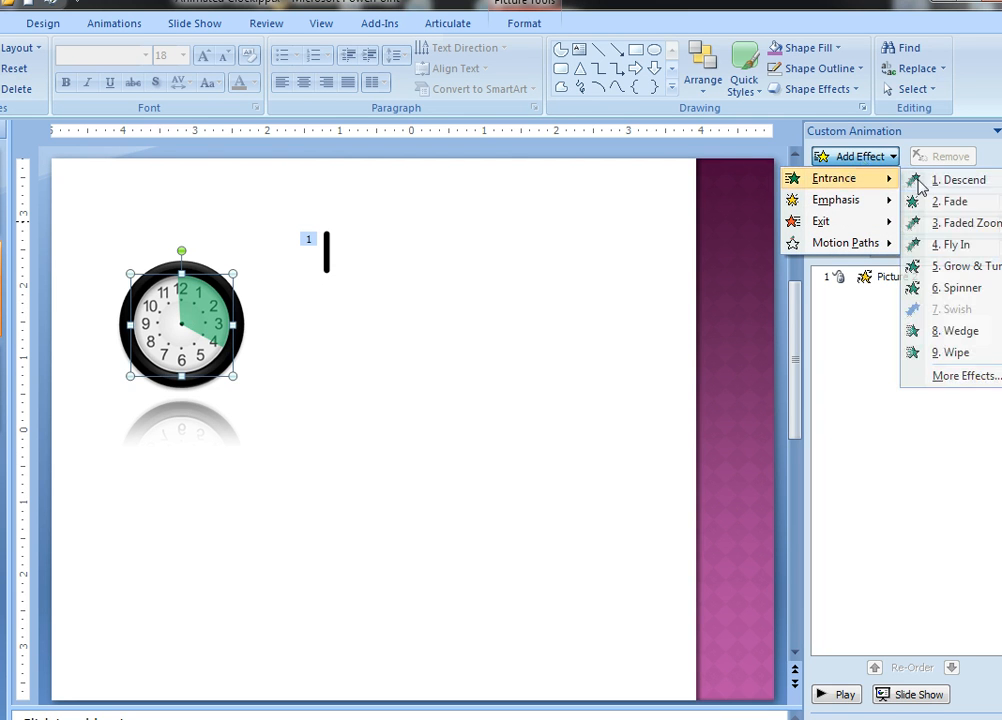
left_click(956, 330)
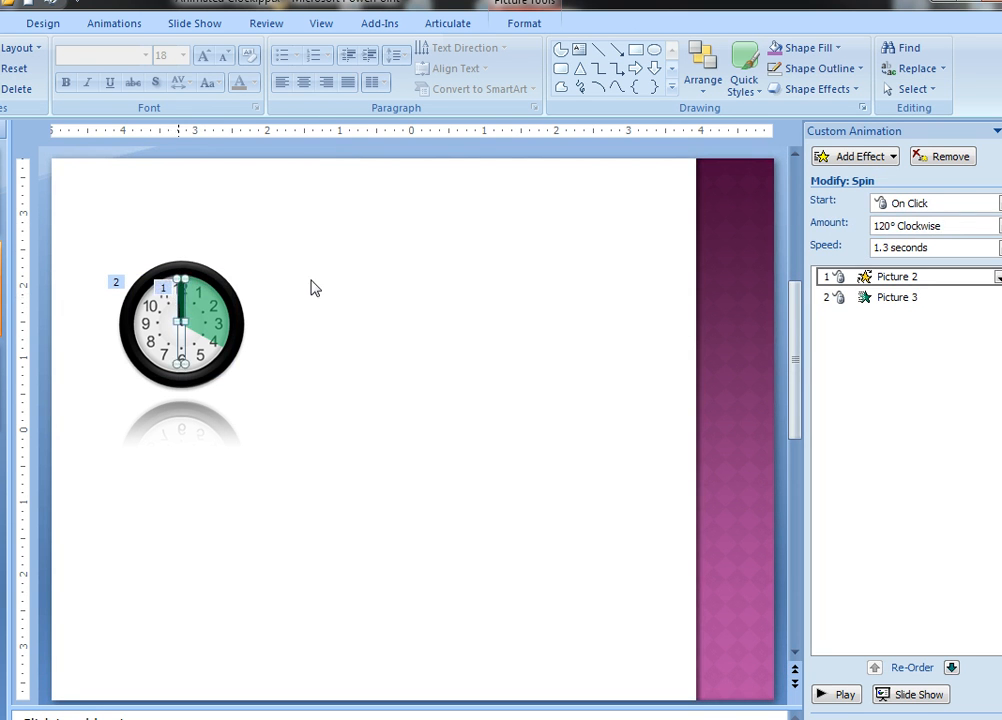
left_click(920, 296)
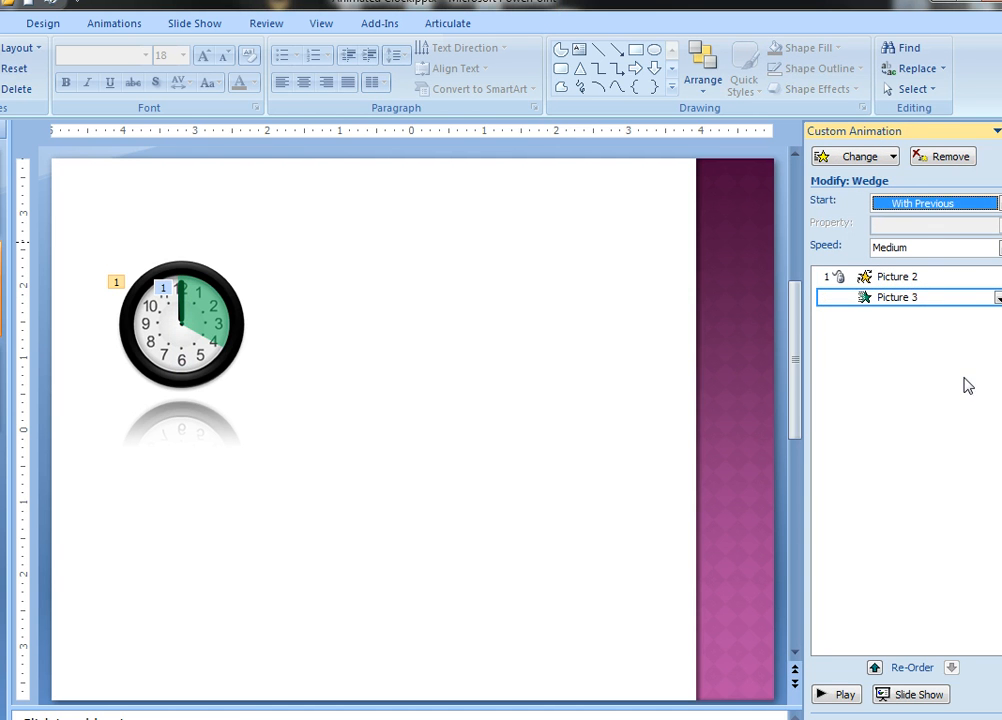
mouse_move(856, 688)
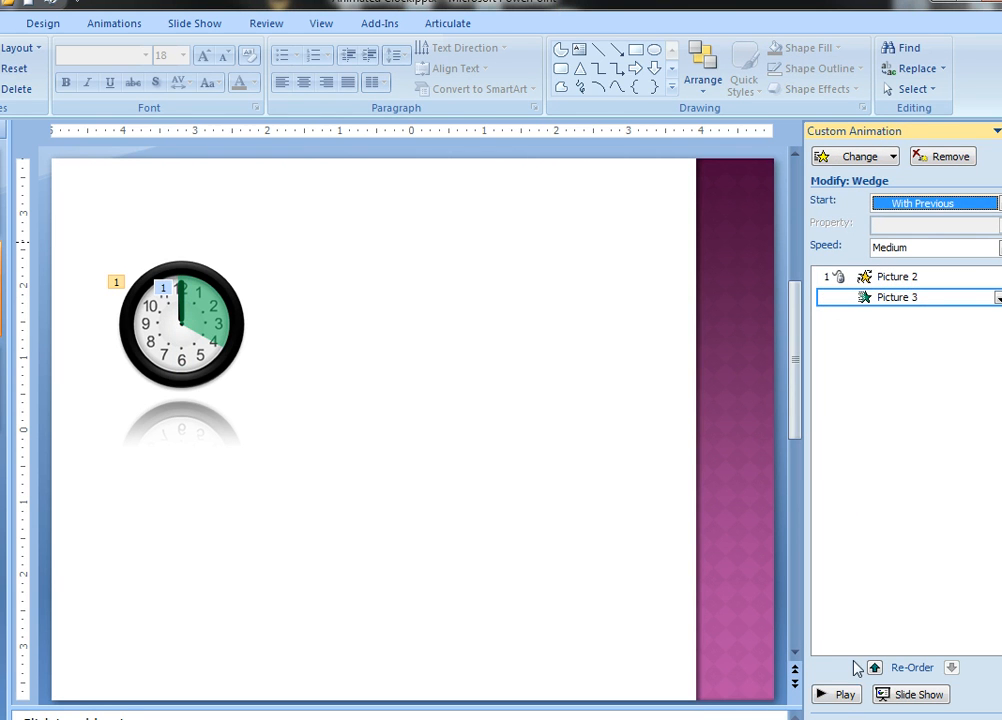
left_click(838, 694)
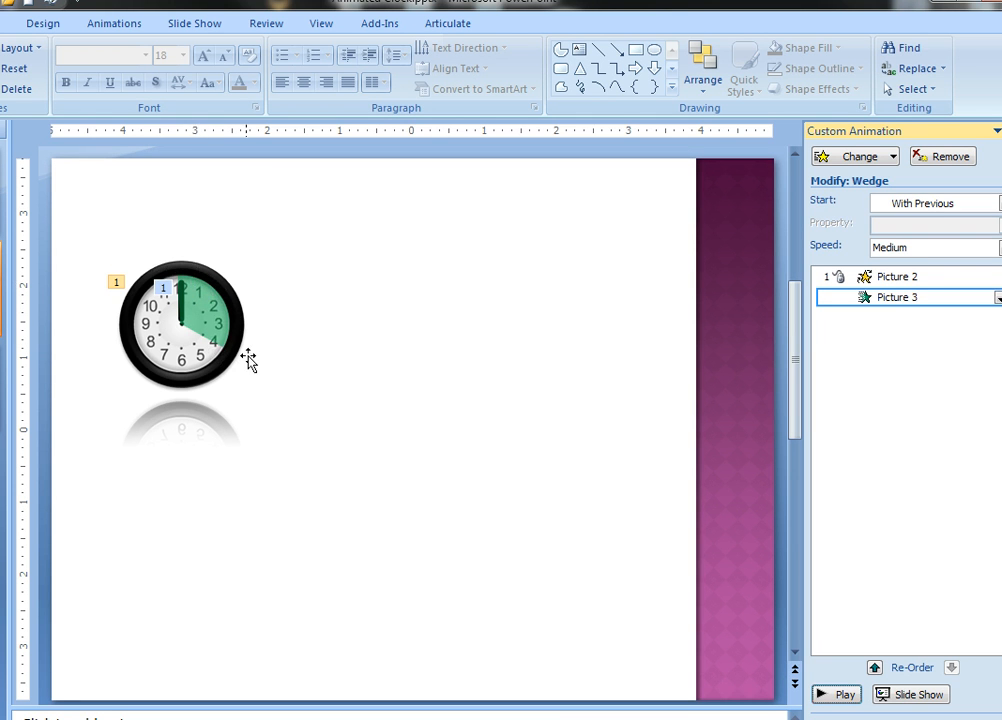
mouse_move(210, 366)
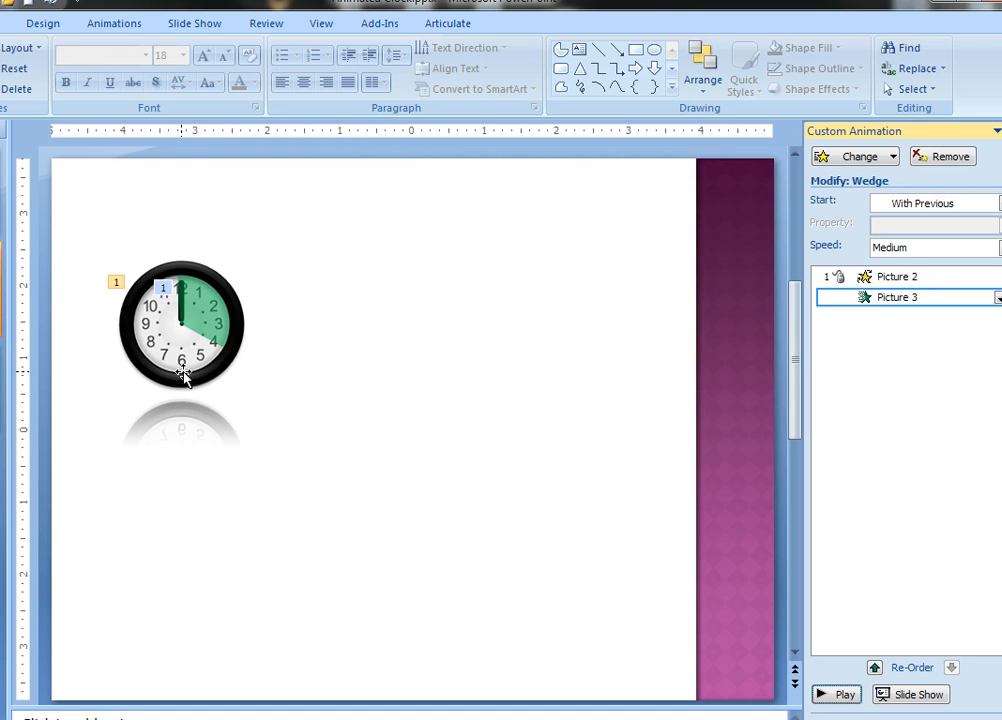
mouse_move(156, 372)
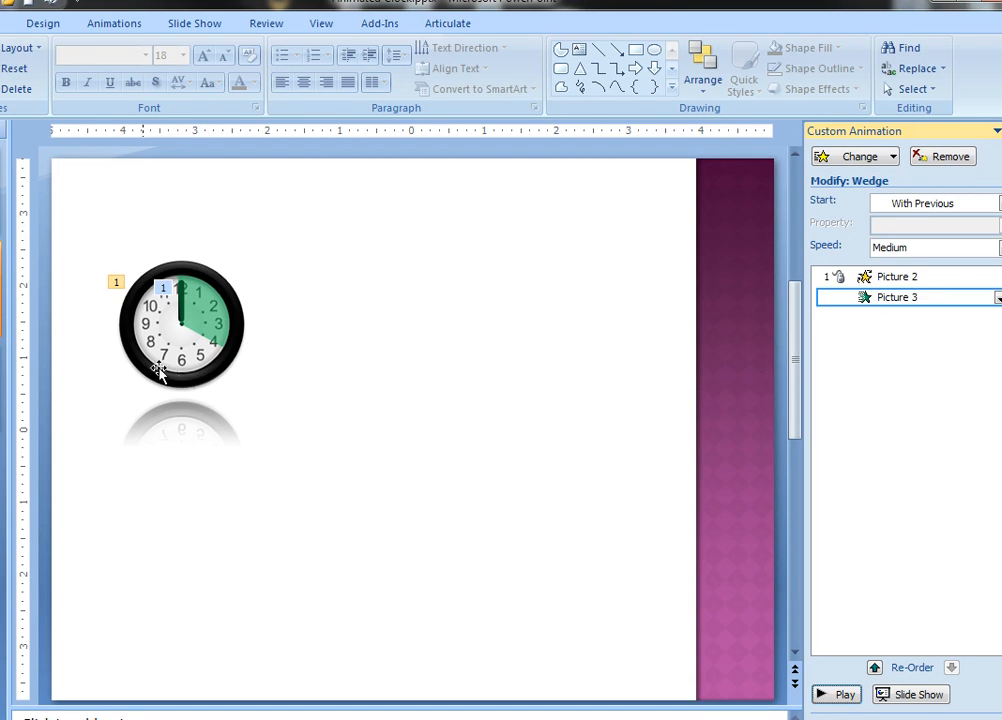
mouse_move(182, 374)
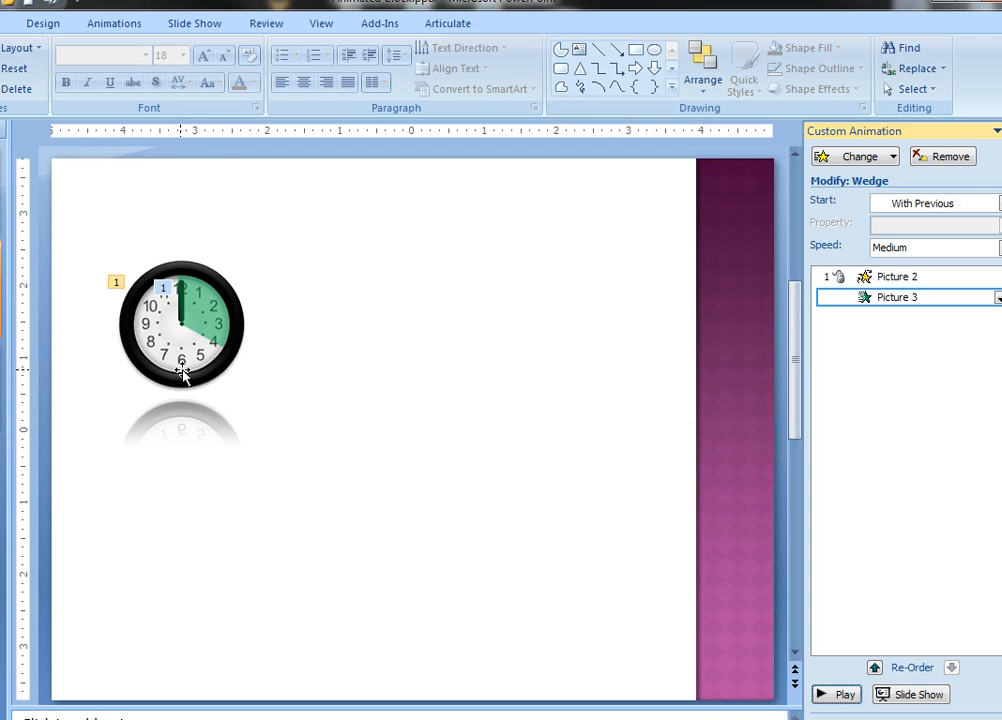